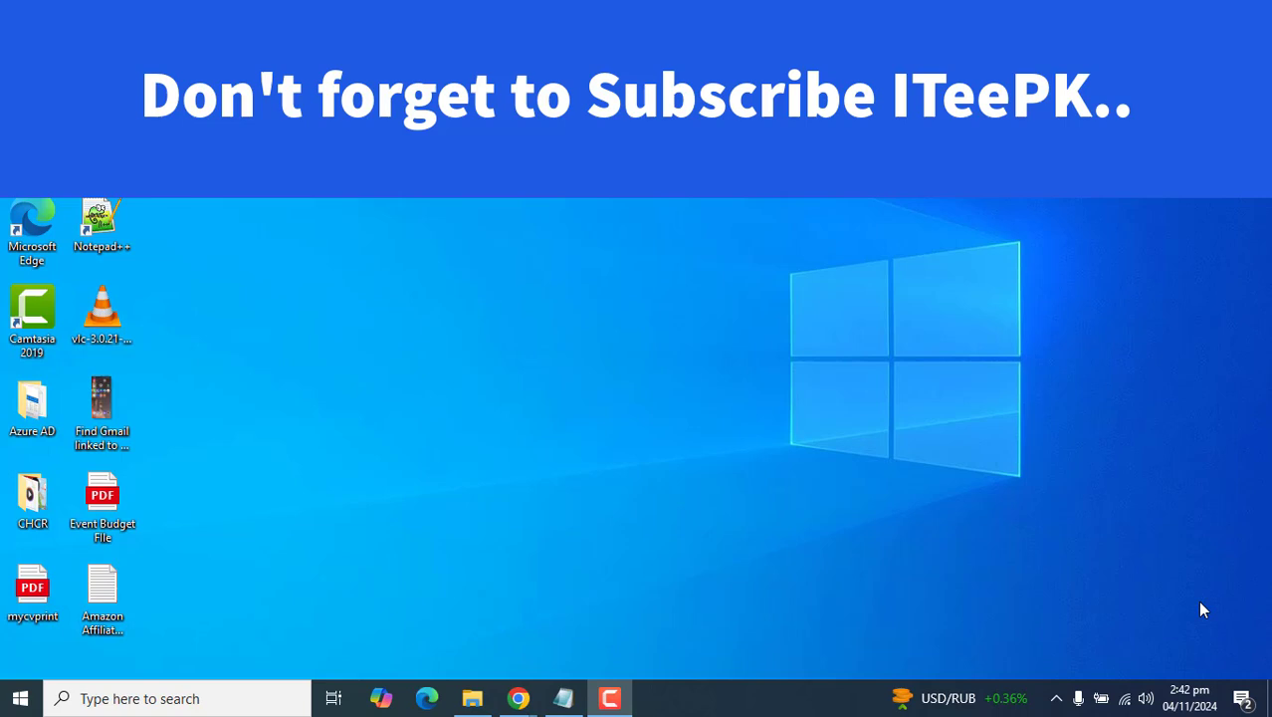
{"action": "mouse_move", "coordinate": [1063, 516]}
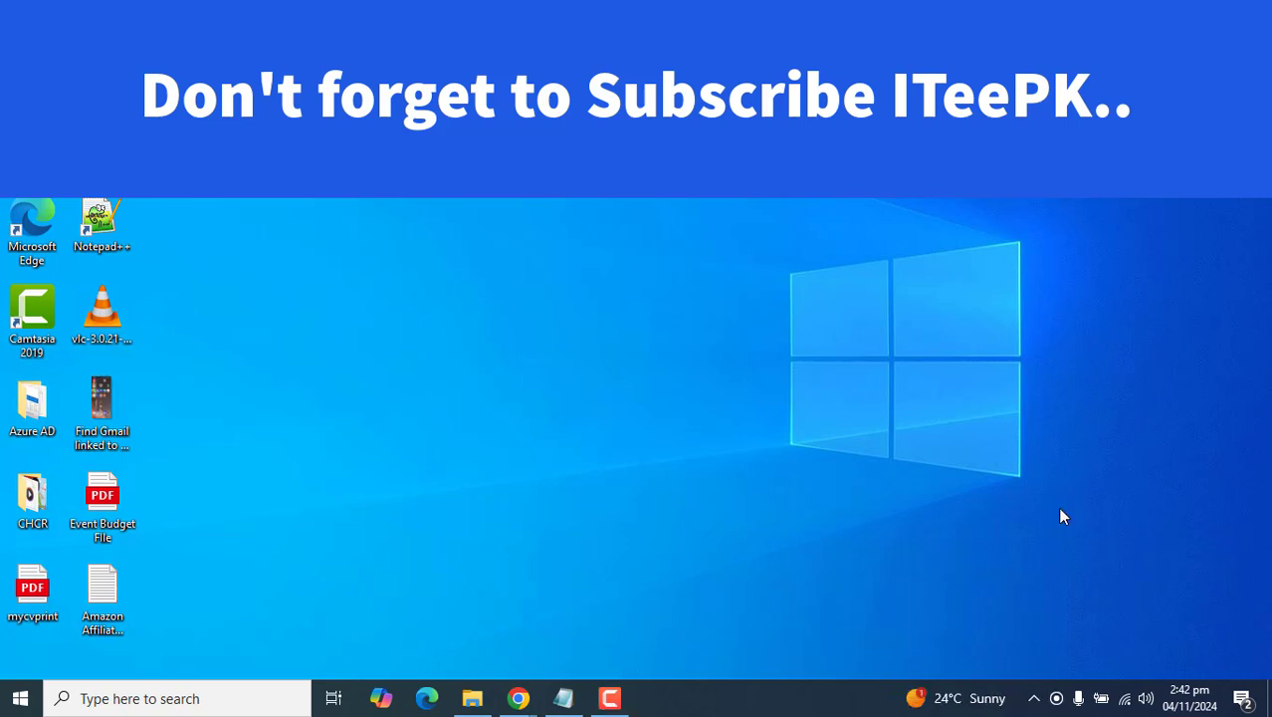
Search Windows Start for 'cmd' to bring up Command Prompt
{"action": "left_click", "coordinate": [147, 698]}
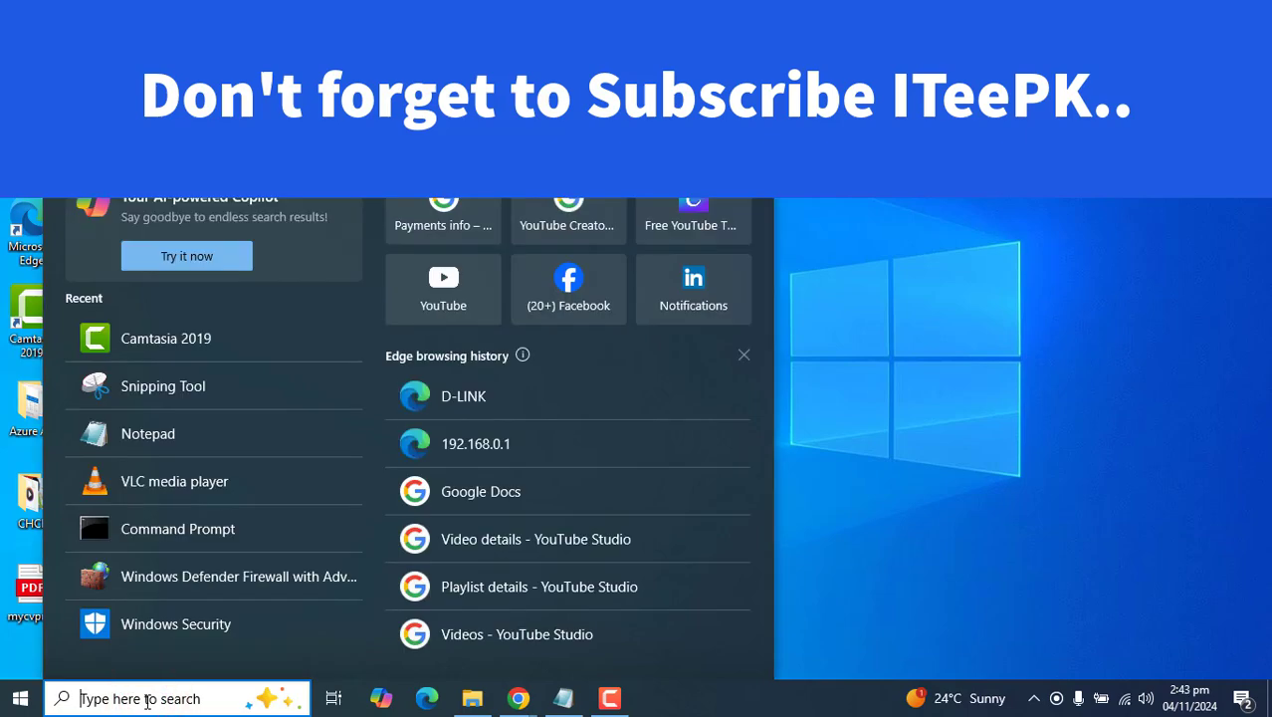
{"action": "type", "text": "cmd"}
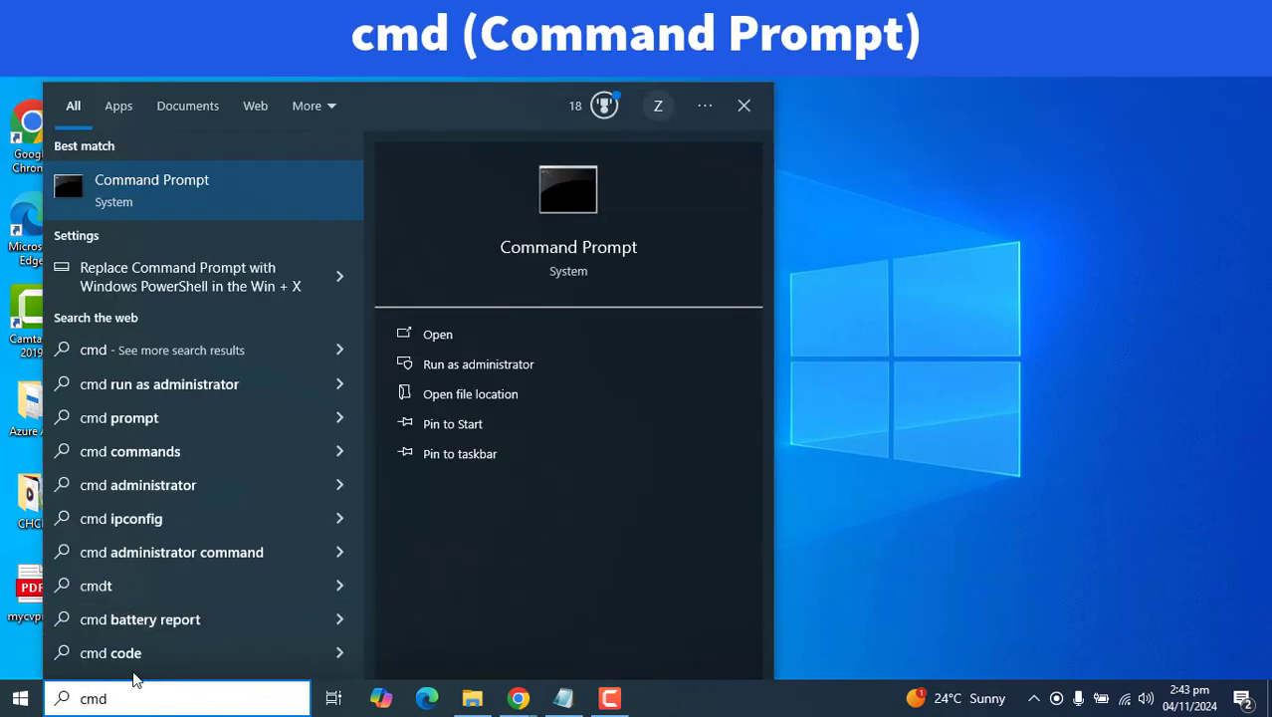
{"action": "mouse_move", "coordinate": [140, 201]}
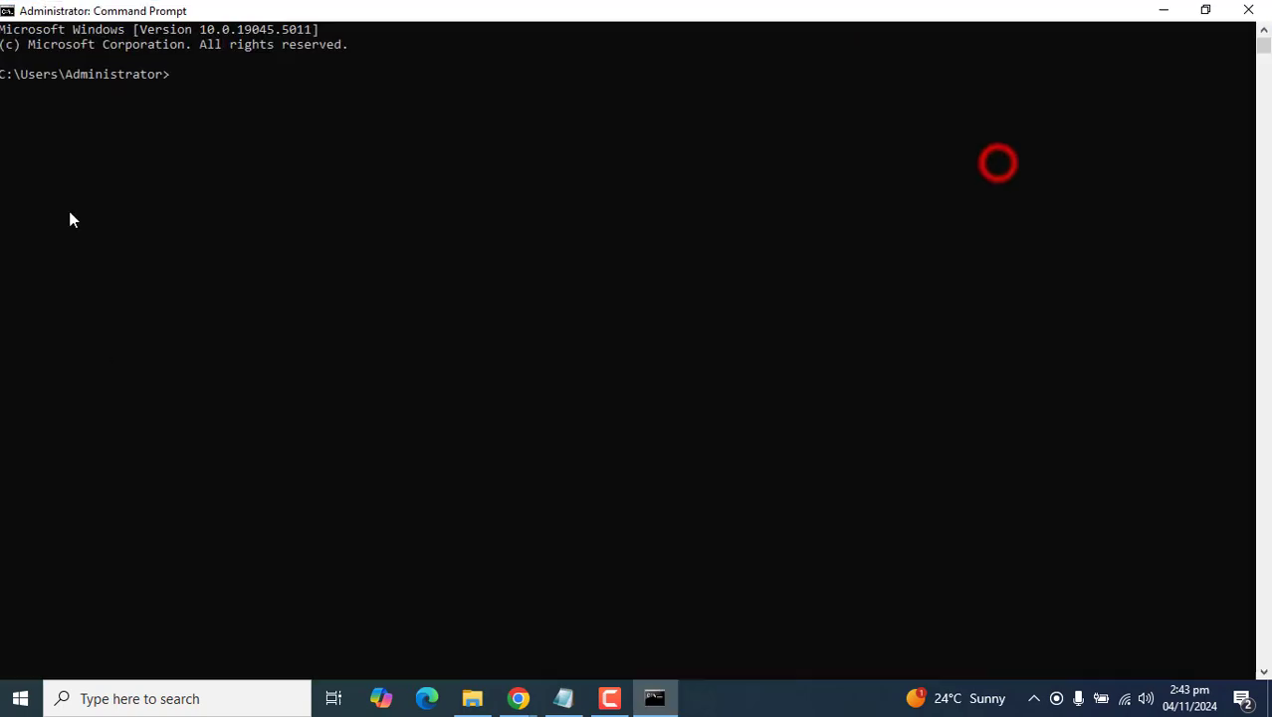
Enter 'ipconfig' at the administrator Command Prompt
{"action": "type", "text": "ipconfig"}
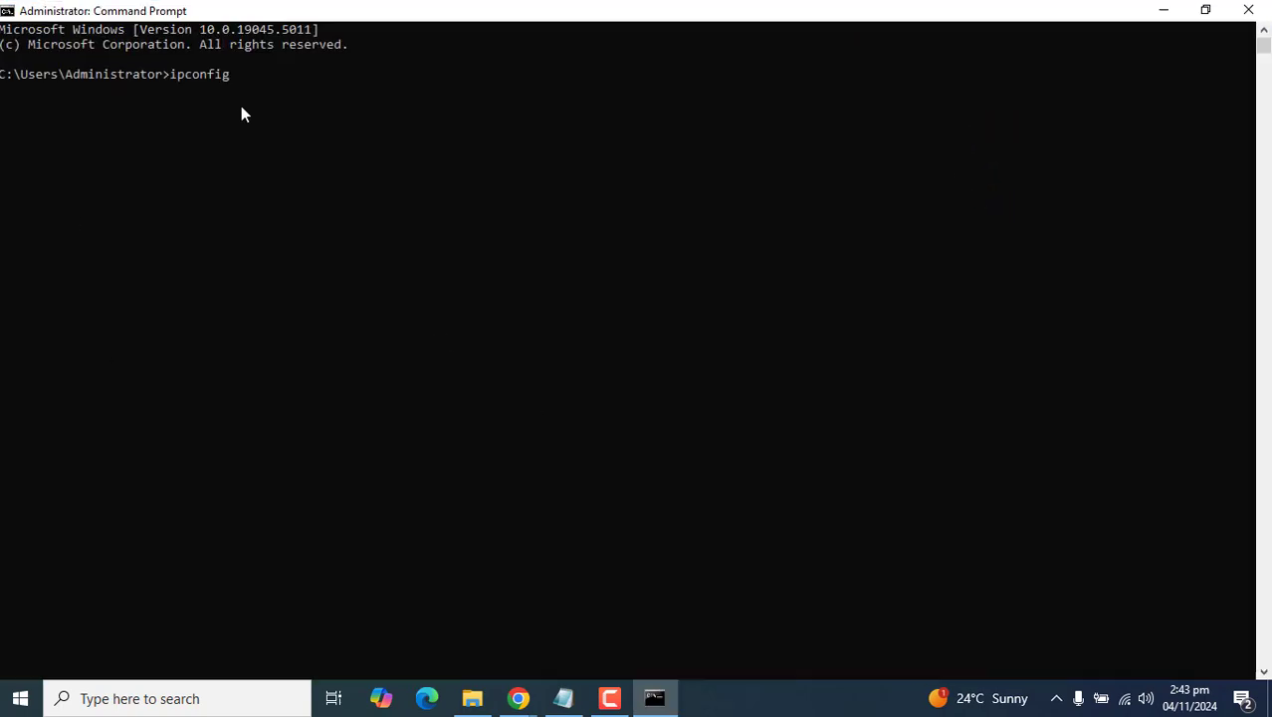
{"action": "mouse_move", "coordinate": [183, 101]}
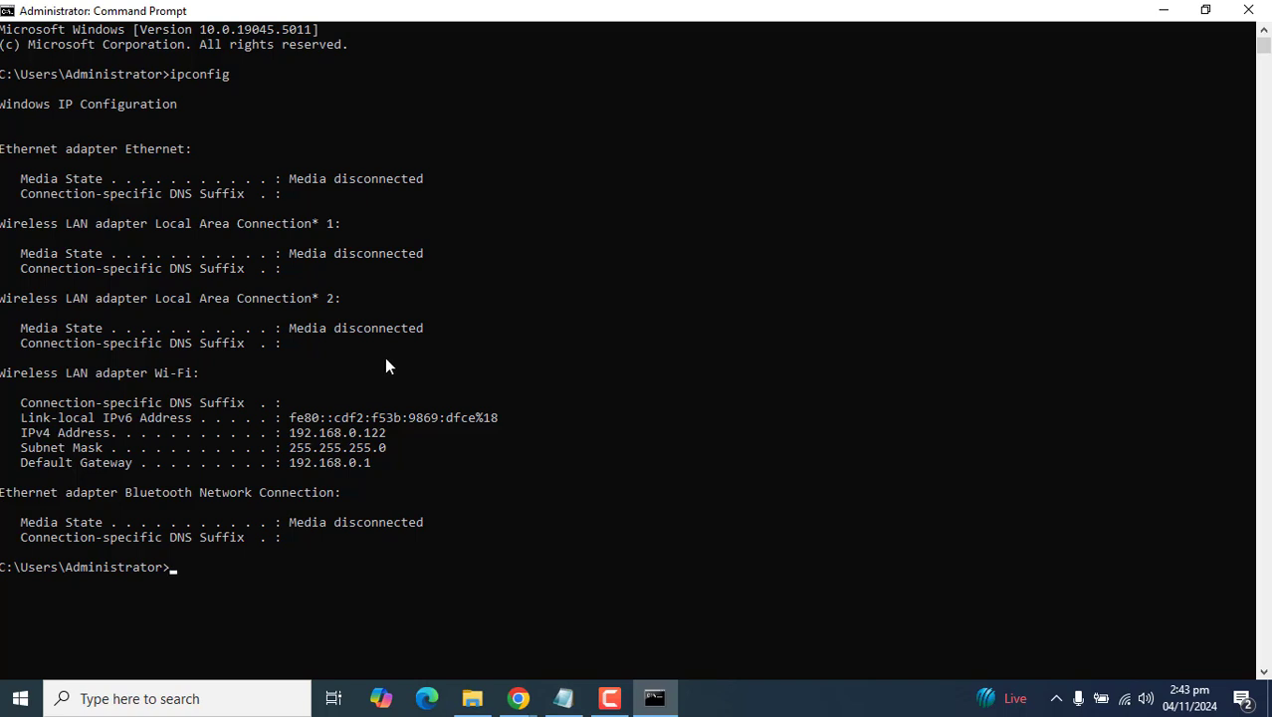
{"action": "mouse_move", "coordinate": [155, 189]}
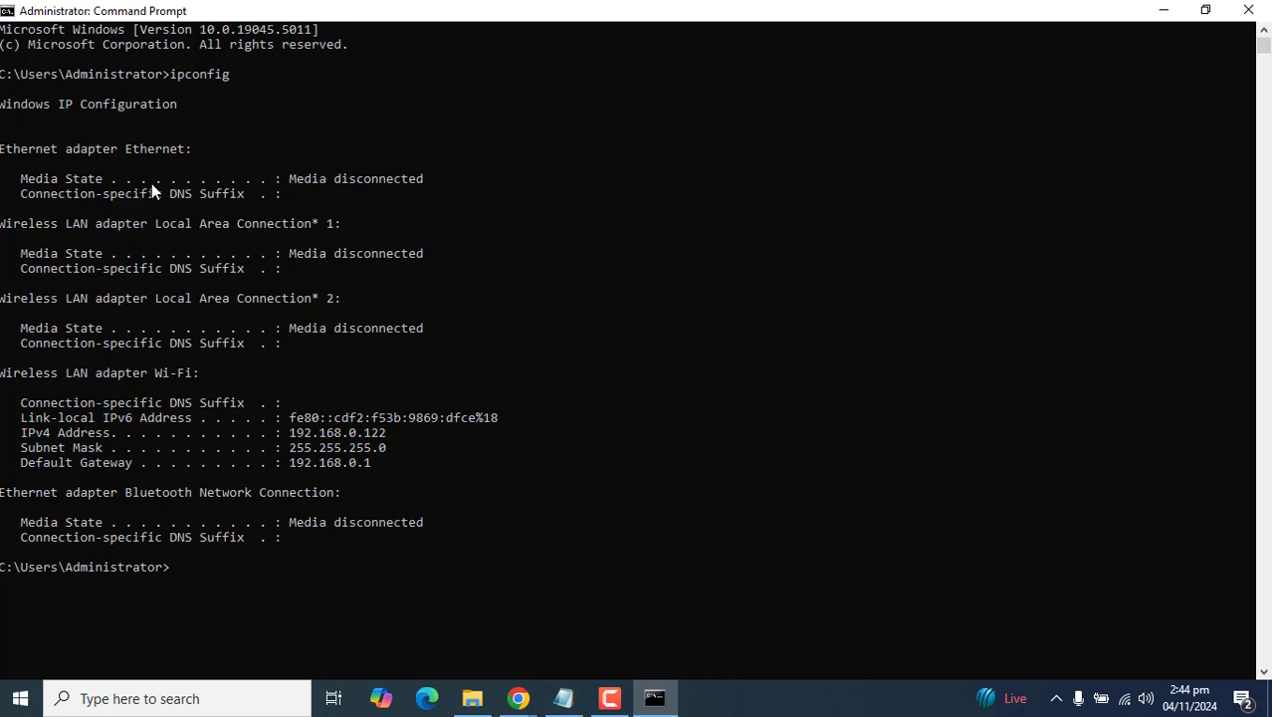
{"action": "mouse_move", "coordinate": [109, 283]}
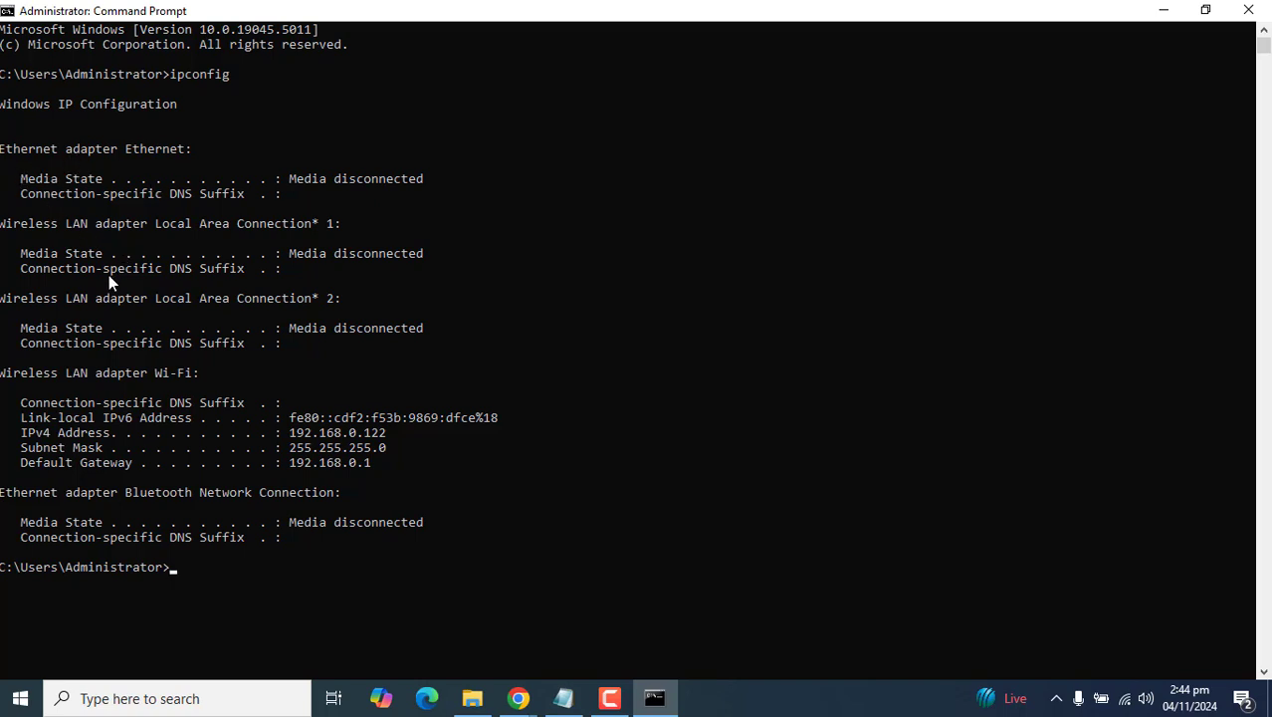
{"action": "mouse_move", "coordinate": [198, 310]}
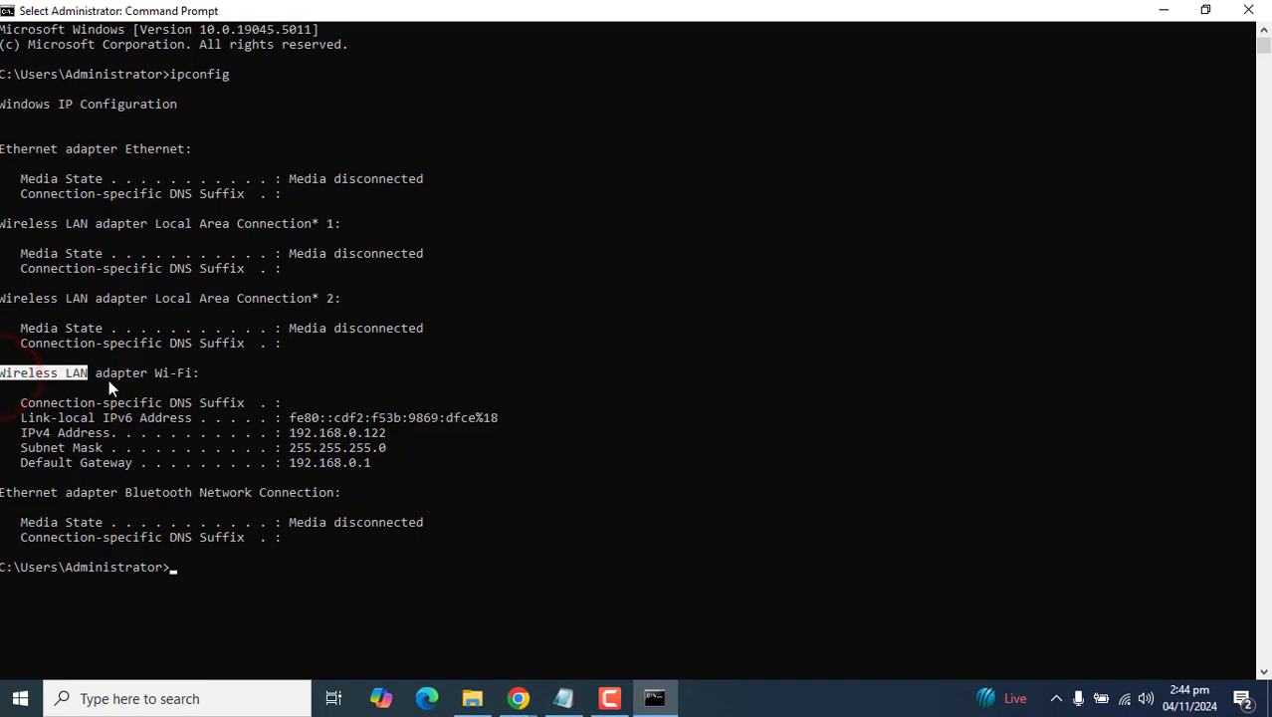
{"action": "mouse_move", "coordinate": [516, 497]}
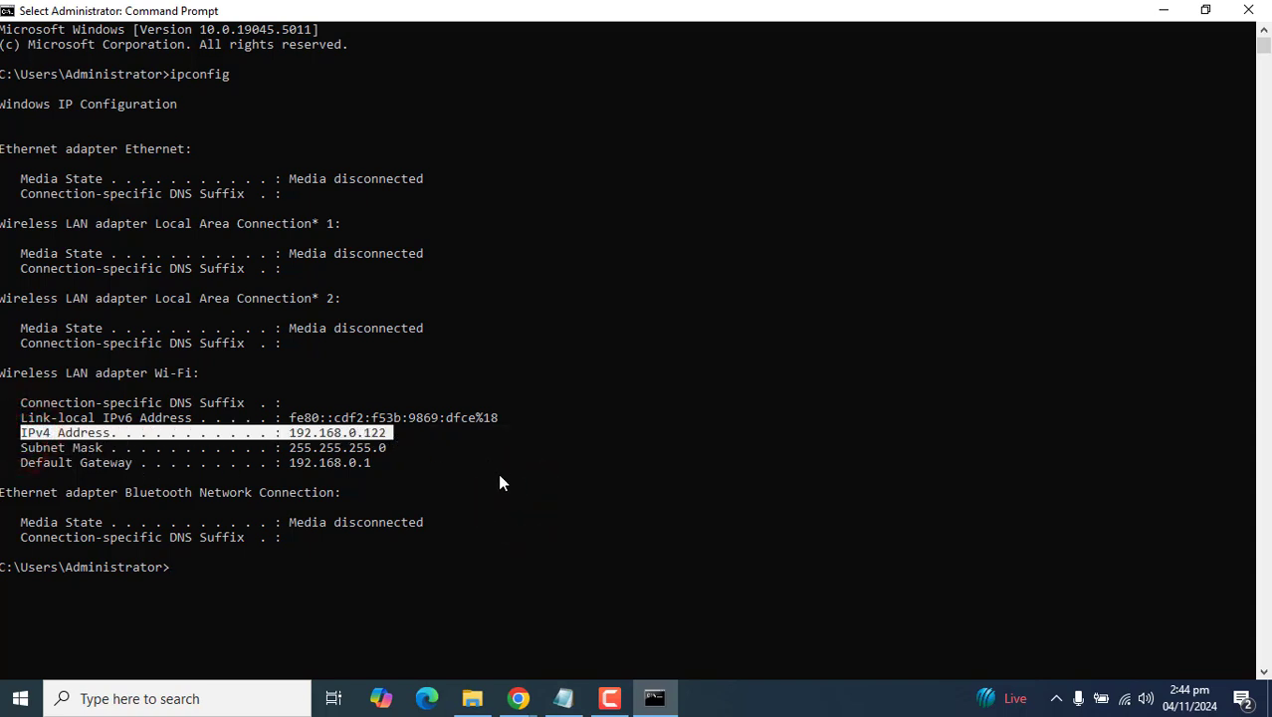
{"action": "mouse_move", "coordinate": [522, 484]}
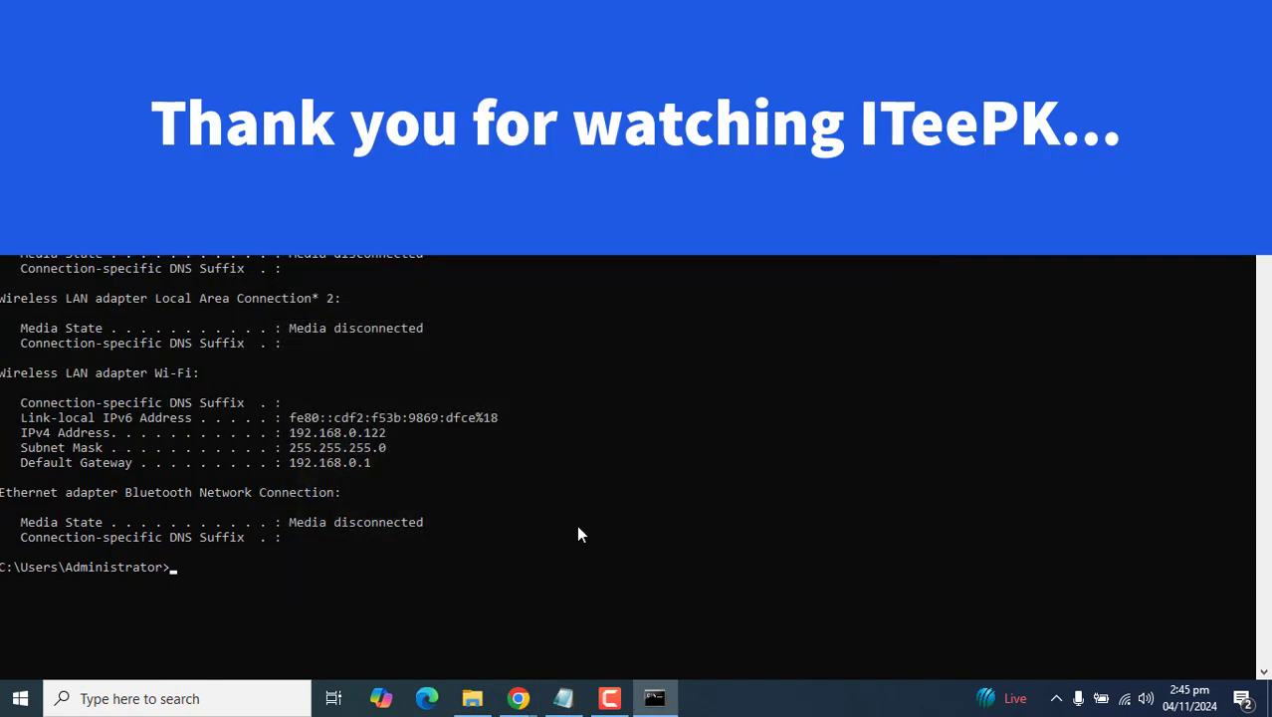
{"action": "mouse_move", "coordinate": [608, 660]}
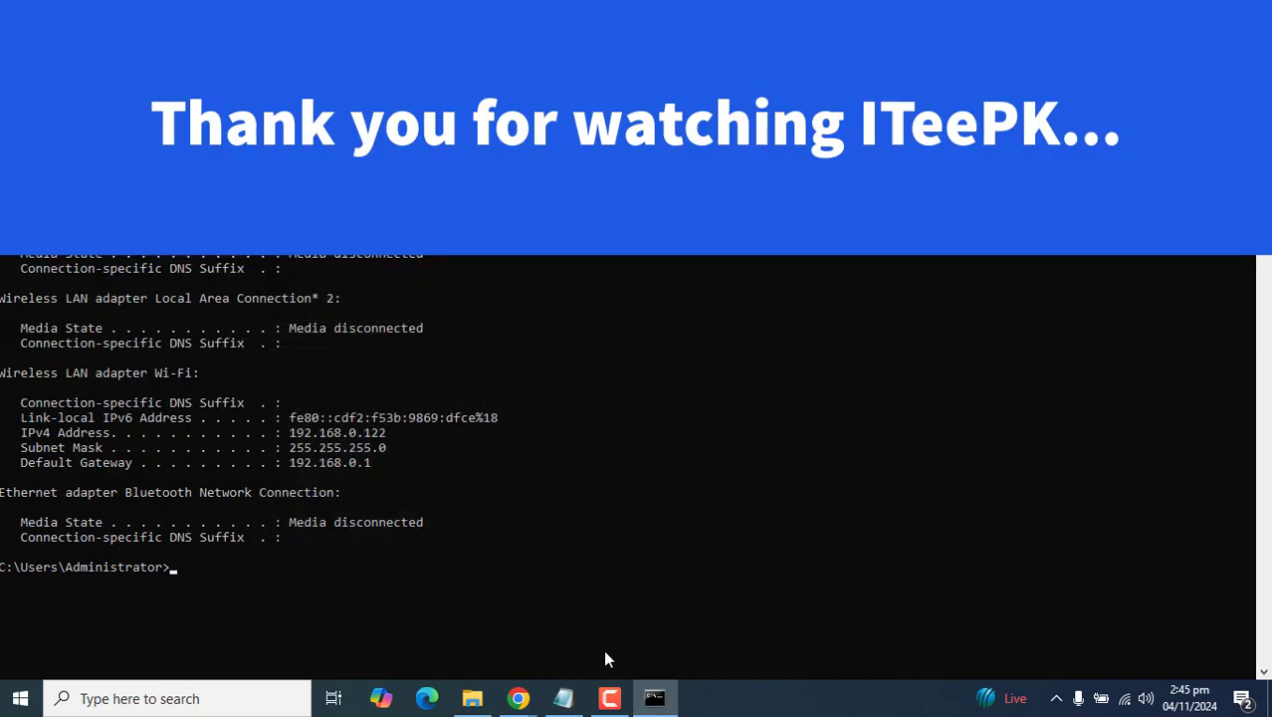